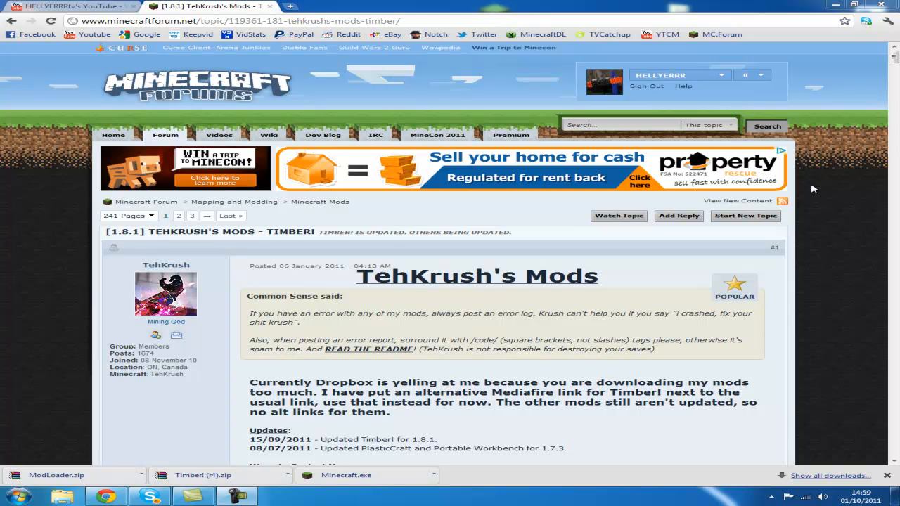
{"action": "mouse_move", "coordinate": [887, 148]}
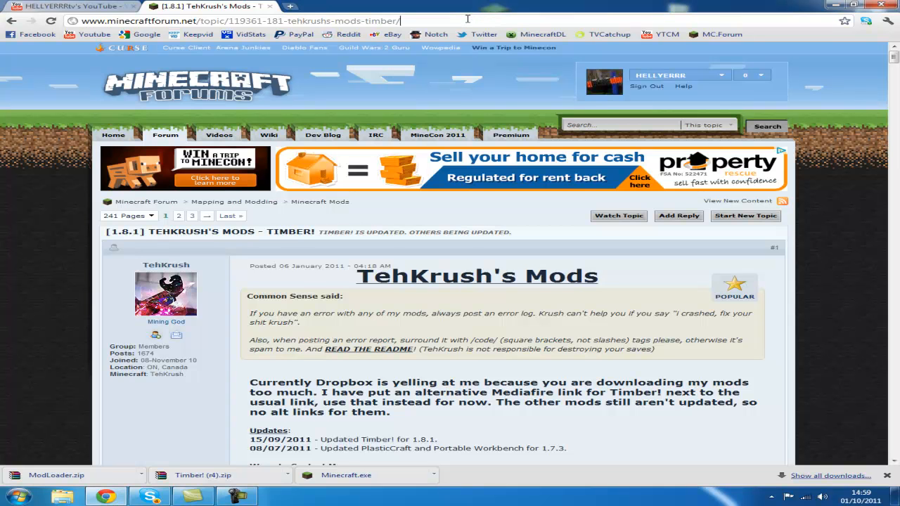
{"action": "mouse_move", "coordinate": [331, 166]}
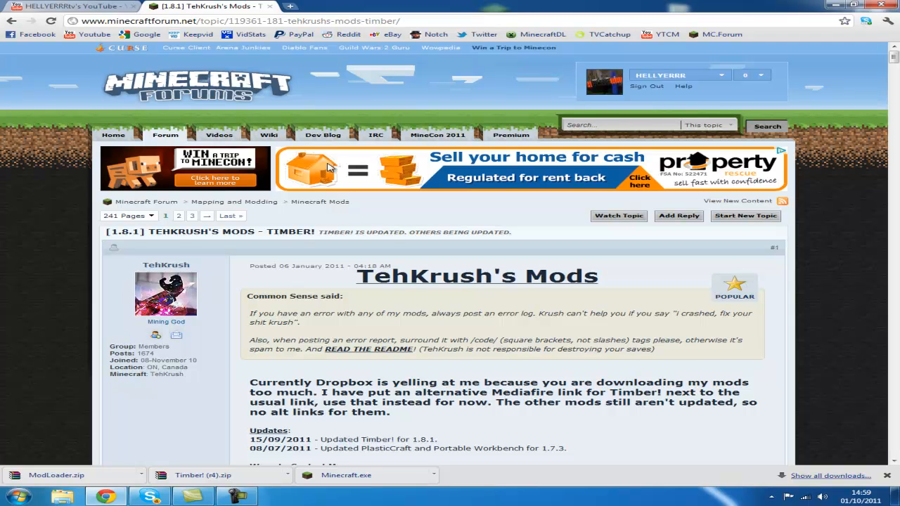
Step: Jump to the Timber! section of TehKrush's mod thread so its video and download links show
{"action": "scroll", "scroll_direction": "down", "scroll_amount": 3}
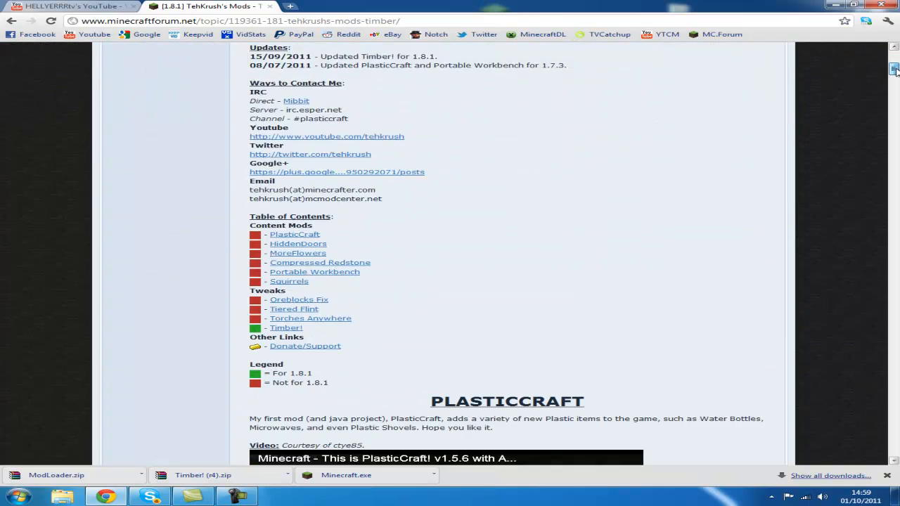
{"action": "scroll", "scroll_direction": "down", "scroll_amount": 3}
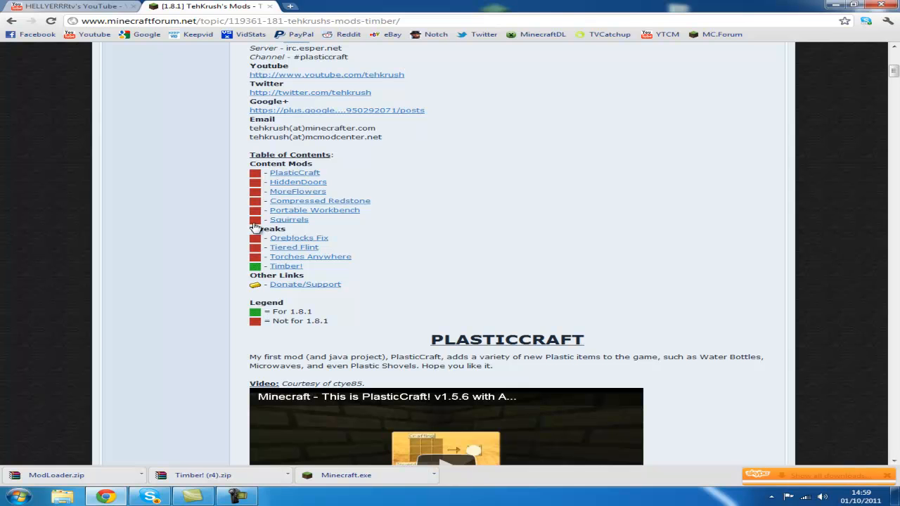
{"action": "mouse_move", "coordinate": [355, 298]}
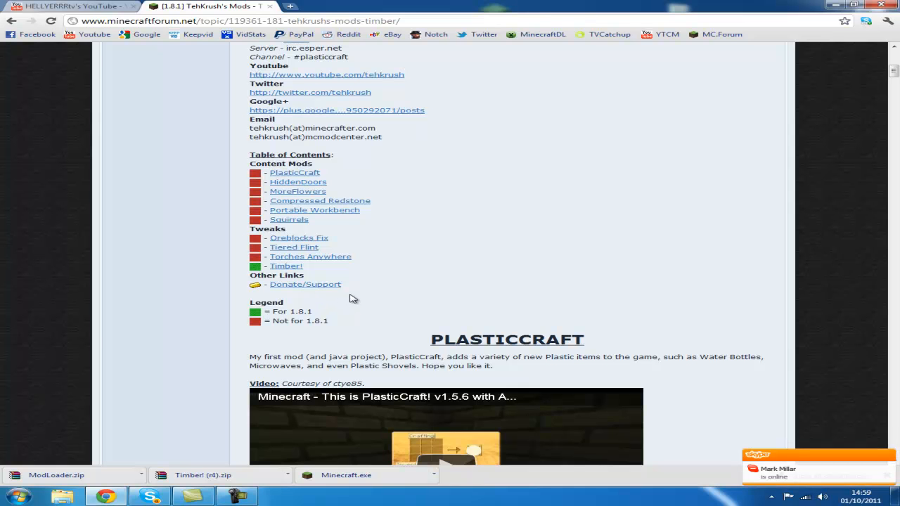
{"action": "left_click", "coordinate": [286, 266]}
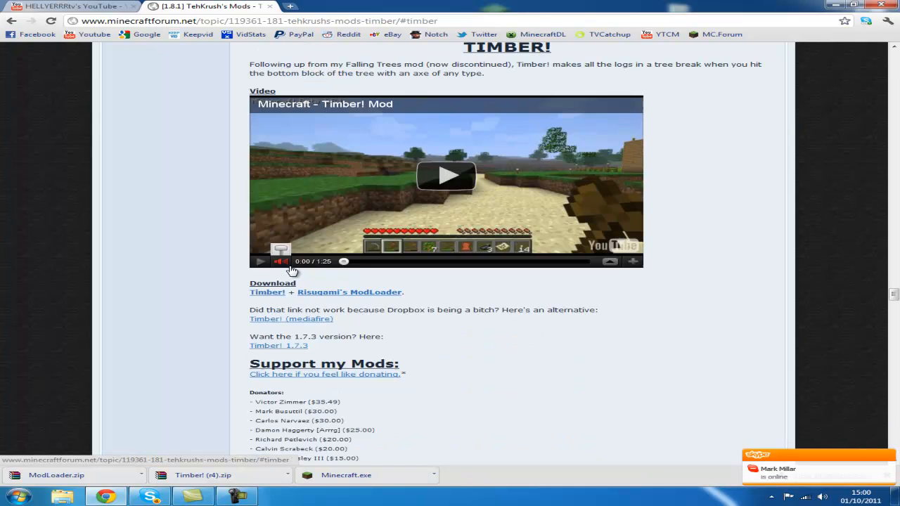
{"action": "scroll", "scroll_direction": "down", "scroll_amount": 3}
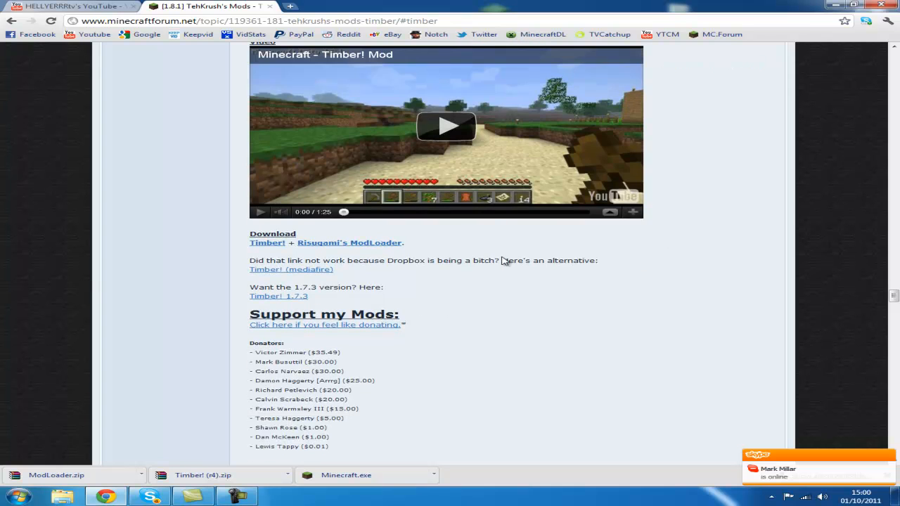
{"action": "mouse_move", "coordinate": [433, 273]}
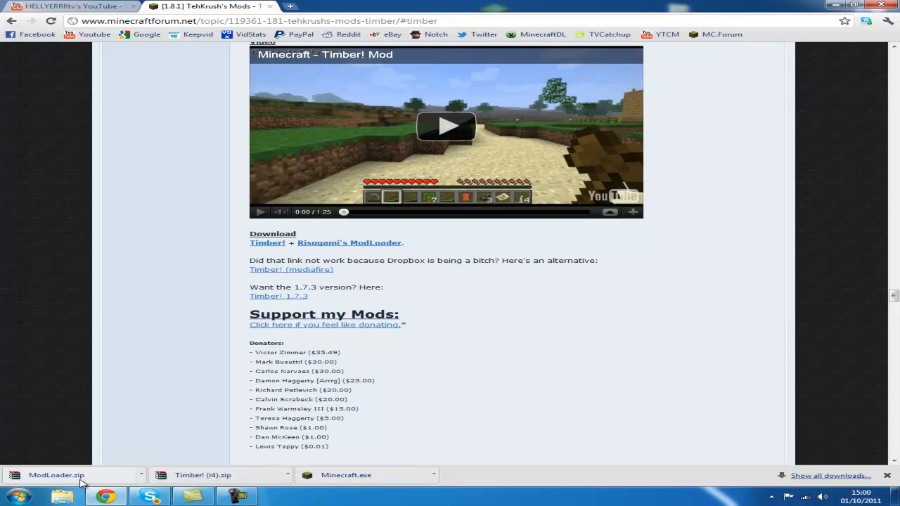
{"action": "mouse_move", "coordinate": [154, 448]}
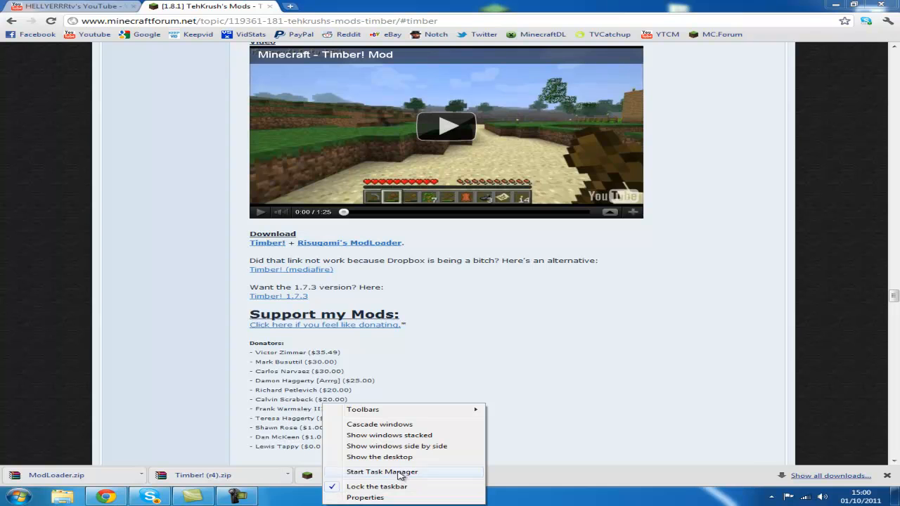
Step: Show the desktop, place the Timber zip beside ModLoader.zip, and head to the %appdata% Roaming folder
{"action": "left_click", "coordinate": [380, 457]}
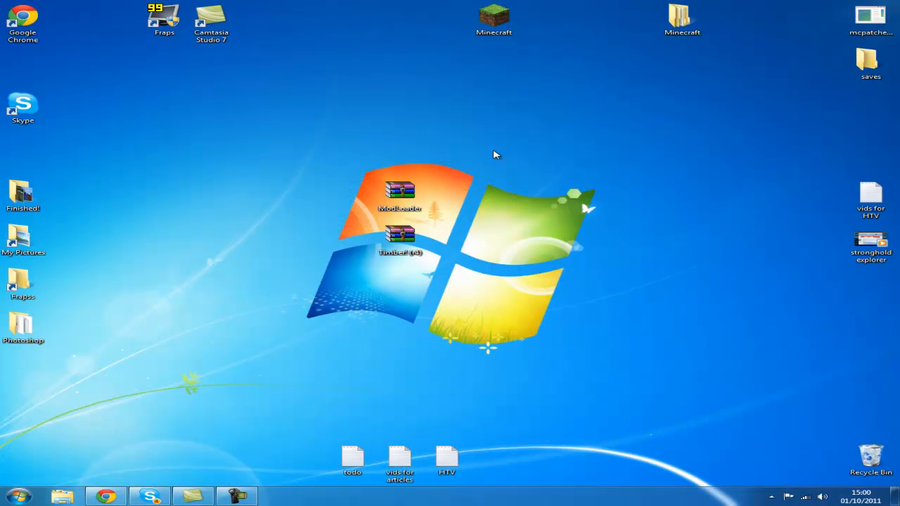
{"action": "left_click_drag", "start_coordinate": [400, 237], "coordinate": [495, 195]}
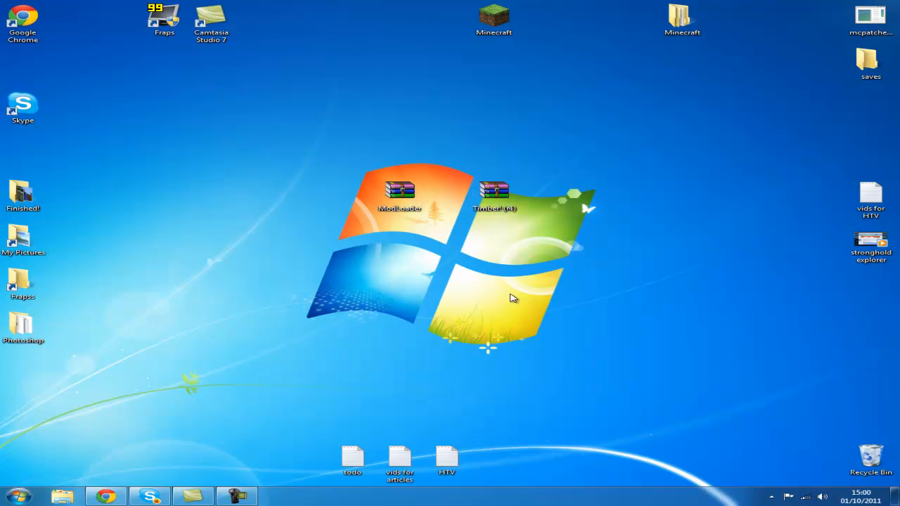
{"action": "left_click", "coordinate": [20, 496]}
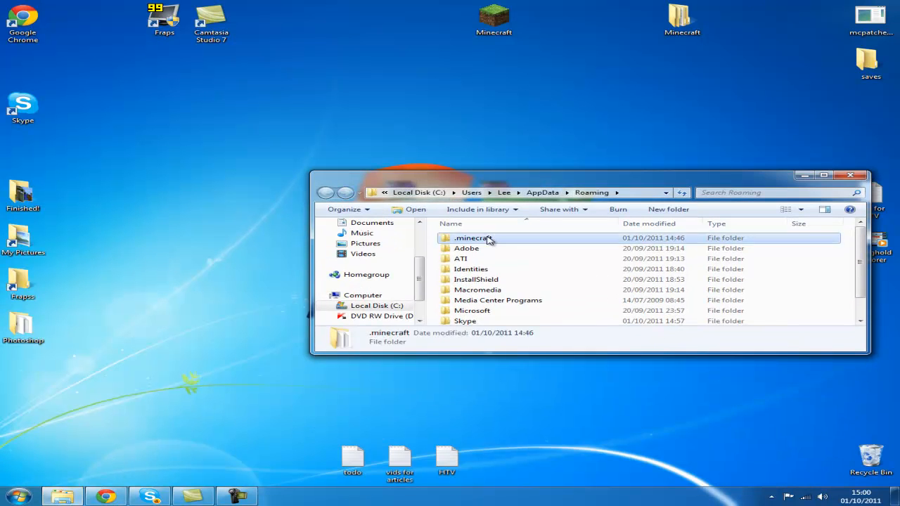
Step: Go into .minecraft\bin and open minecraft.jar with WinRAR archiver
{"action": "double_click", "coordinate": [471, 238]}
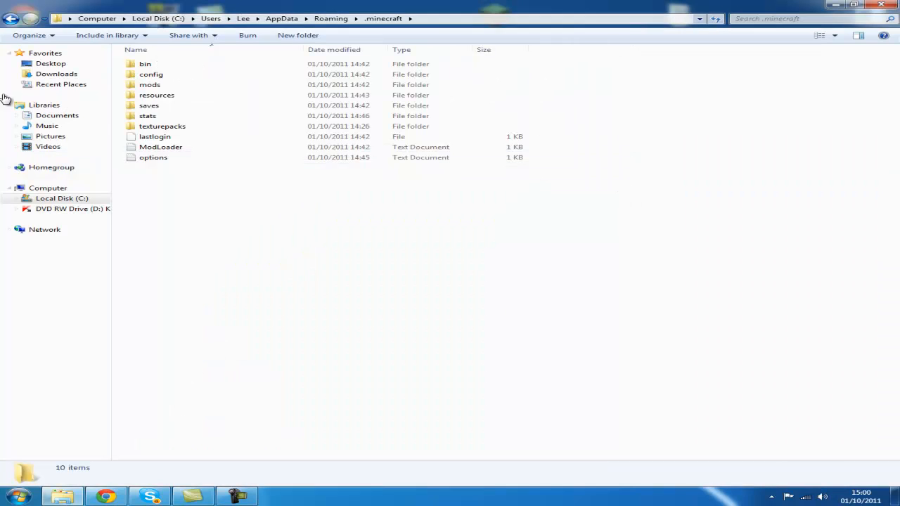
{"action": "left_click", "coordinate": [145, 64]}
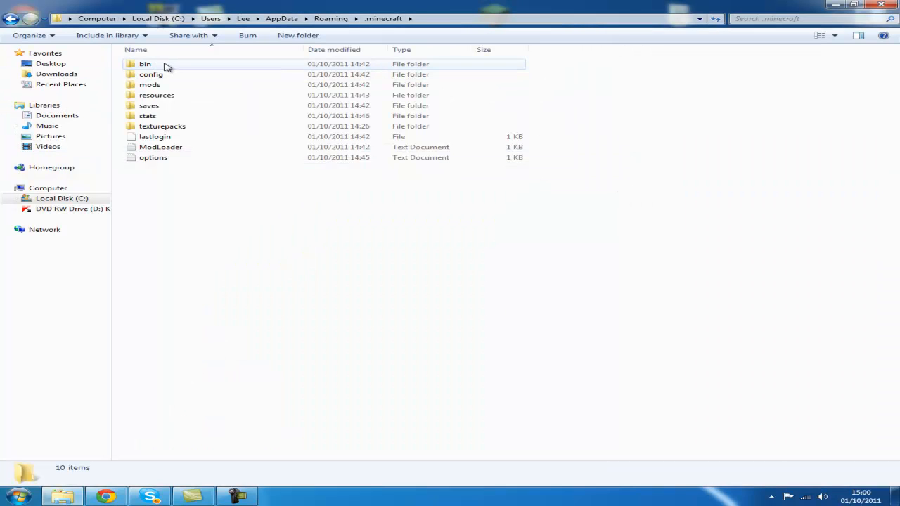
{"action": "double_click", "coordinate": [145, 64]}
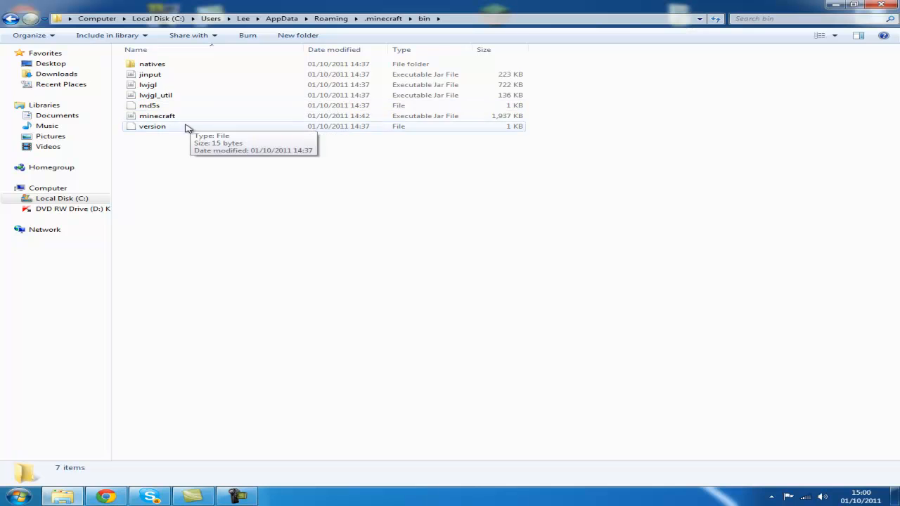
{"action": "mouse_move", "coordinate": [190, 115]}
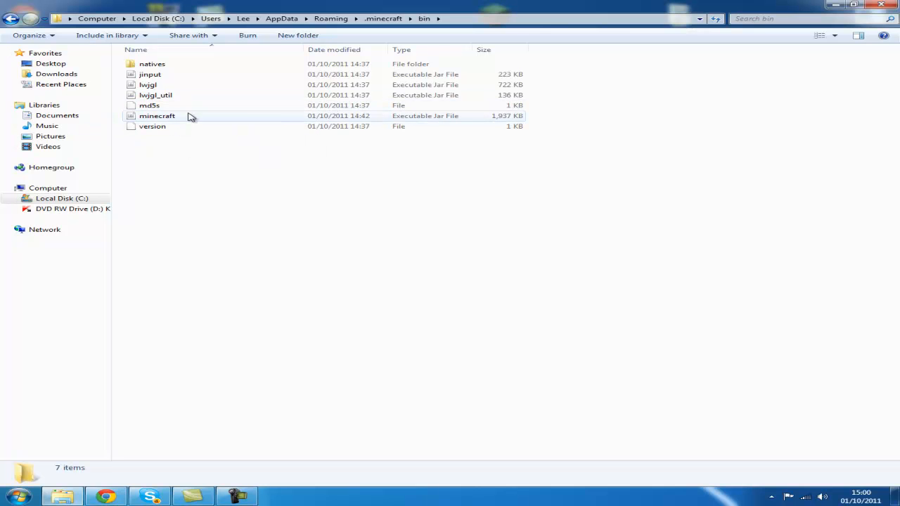
{"action": "right_click", "coordinate": [158, 115]}
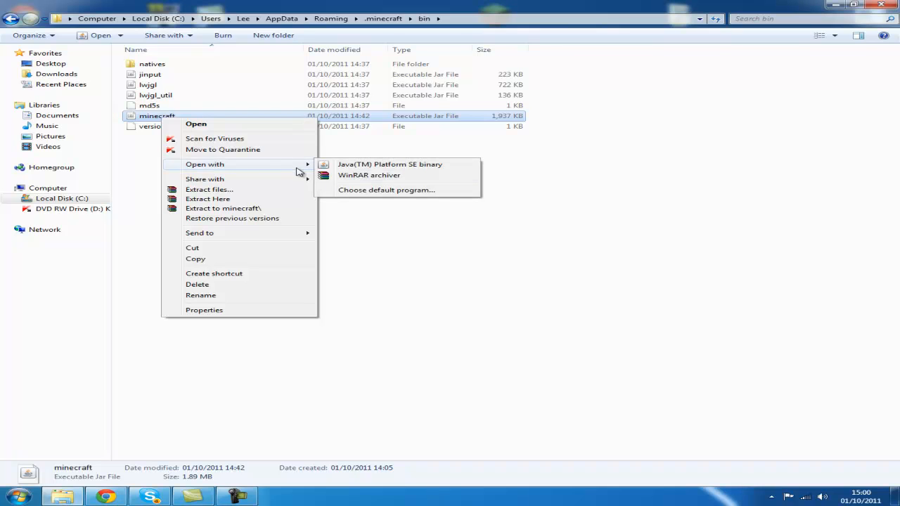
{"action": "mouse_move", "coordinate": [366, 175]}
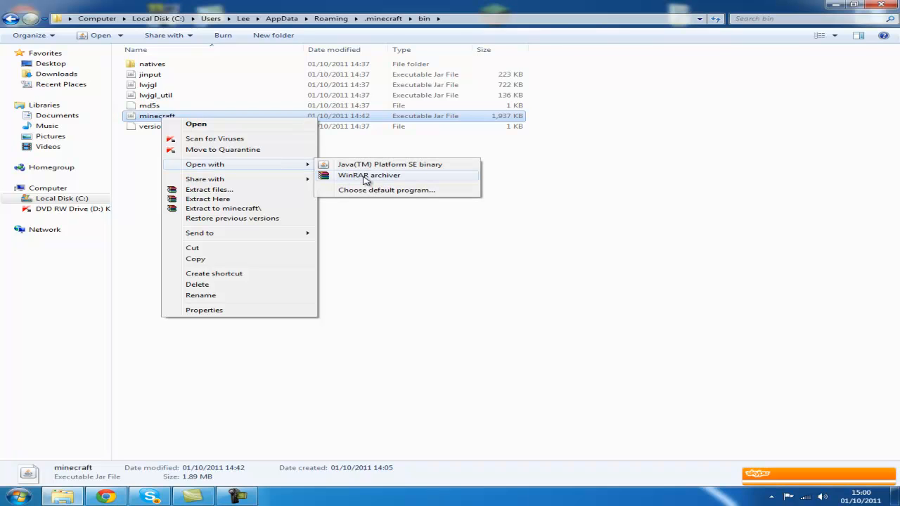
{"action": "left_click", "coordinate": [368, 174]}
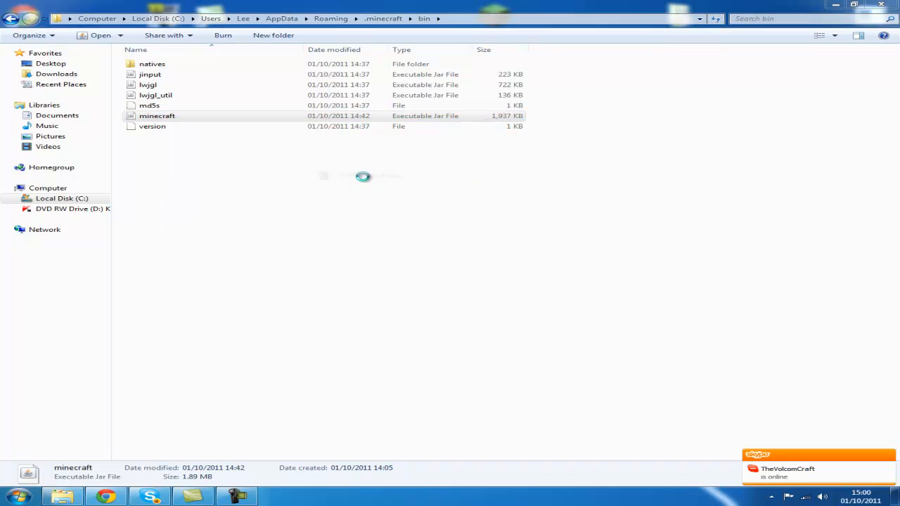
Step: With minecraft.jar listed in WinRAR, hide the Explorer window to reveal the desktop and mod zips
{"action": "double_click", "coordinate": [157, 115]}
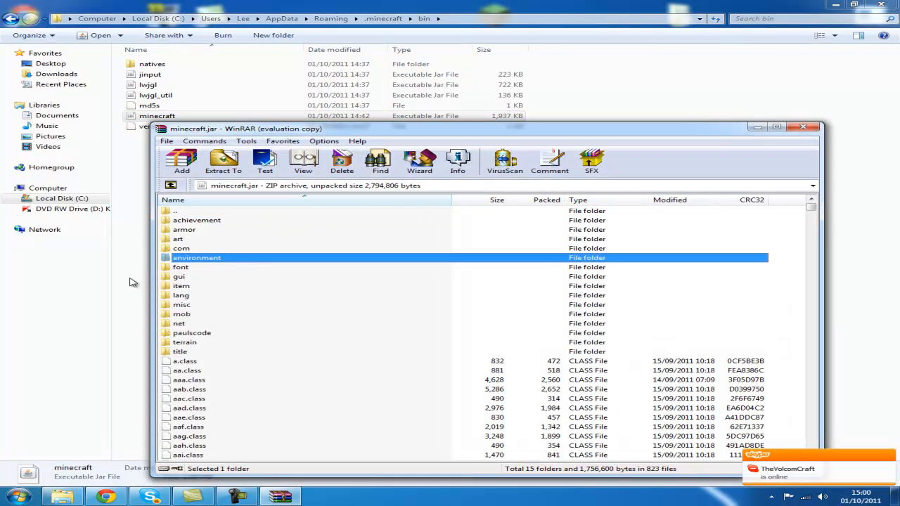
{"action": "mouse_move", "coordinate": [220, 273]}
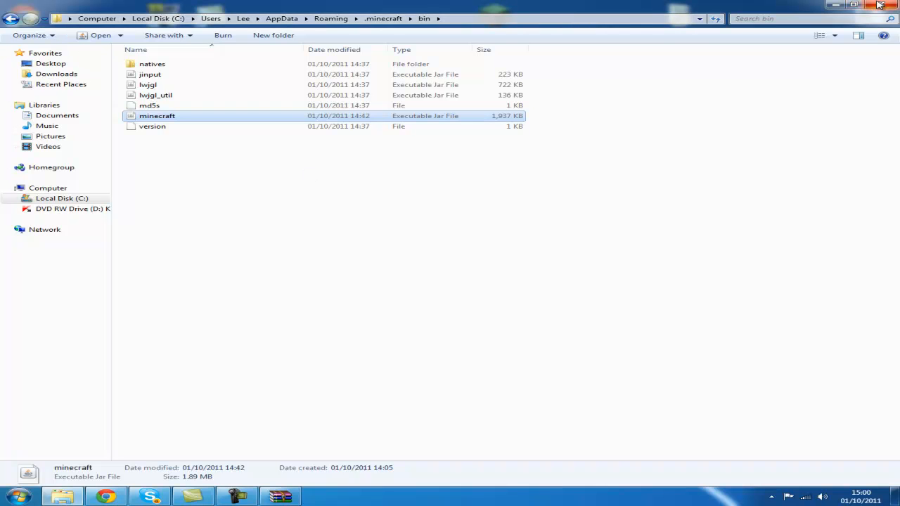
{"action": "left_click", "coordinate": [855, 5]}
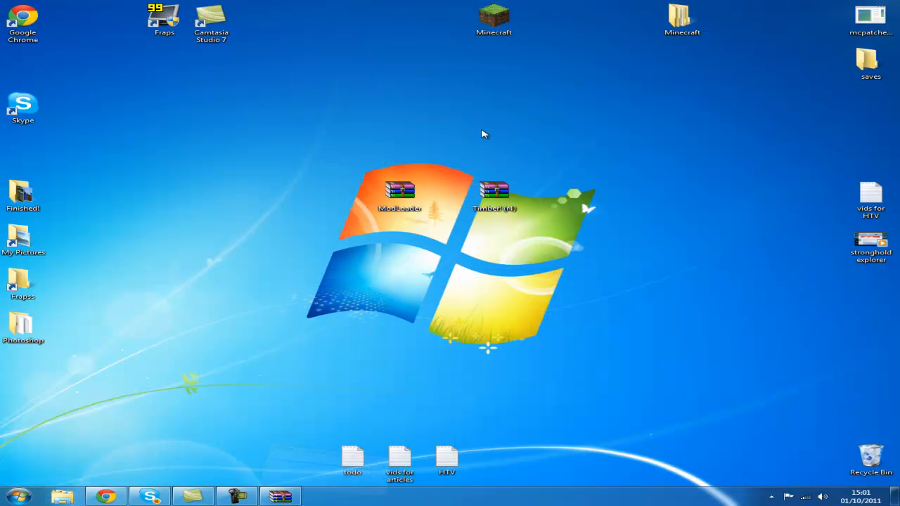
{"action": "mouse_move", "coordinate": [394, 167]}
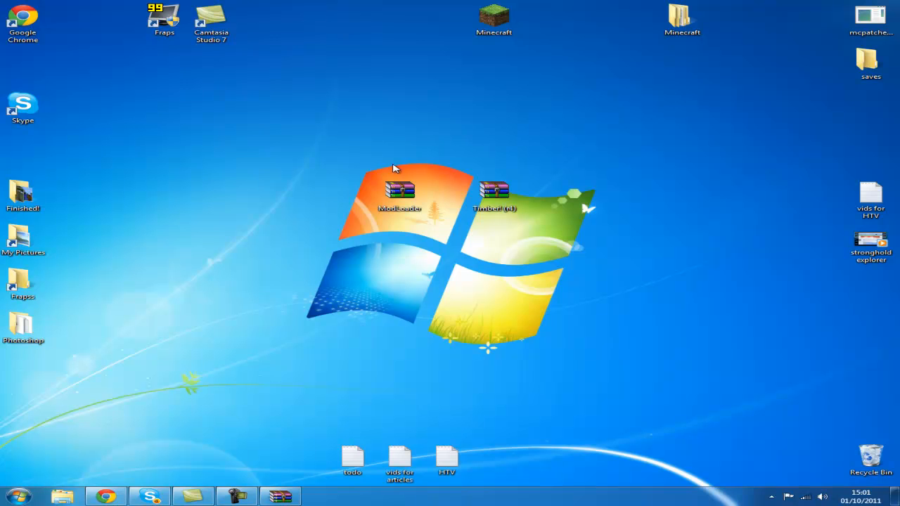
Step: Open ModLoader.zip in a second WinRAR window and bring minecraft.jar back beside it
{"action": "double_click", "coordinate": [400, 190]}
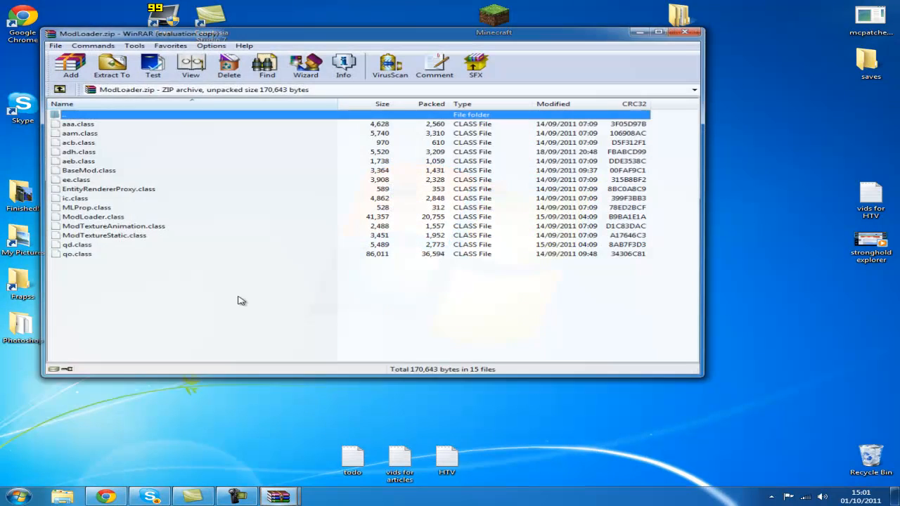
{"action": "mouse_move", "coordinate": [278, 496]}
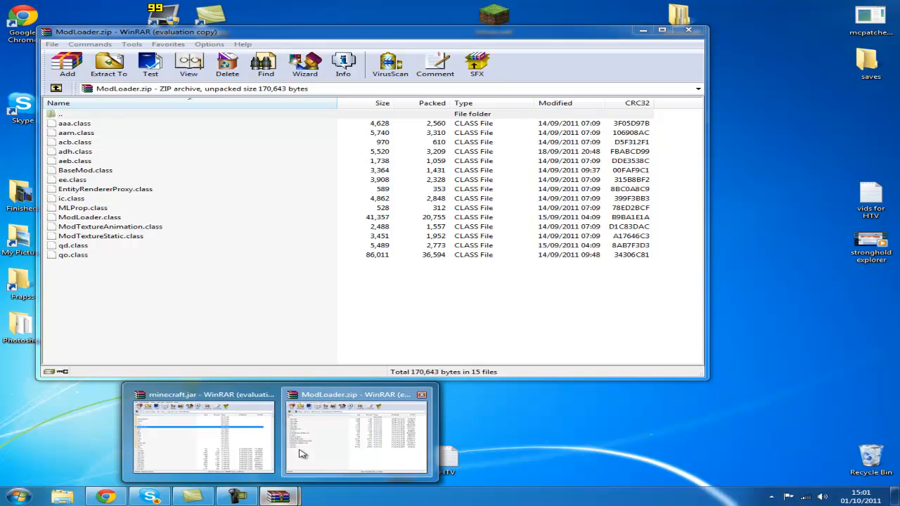
{"action": "left_click", "coordinate": [202, 433]}
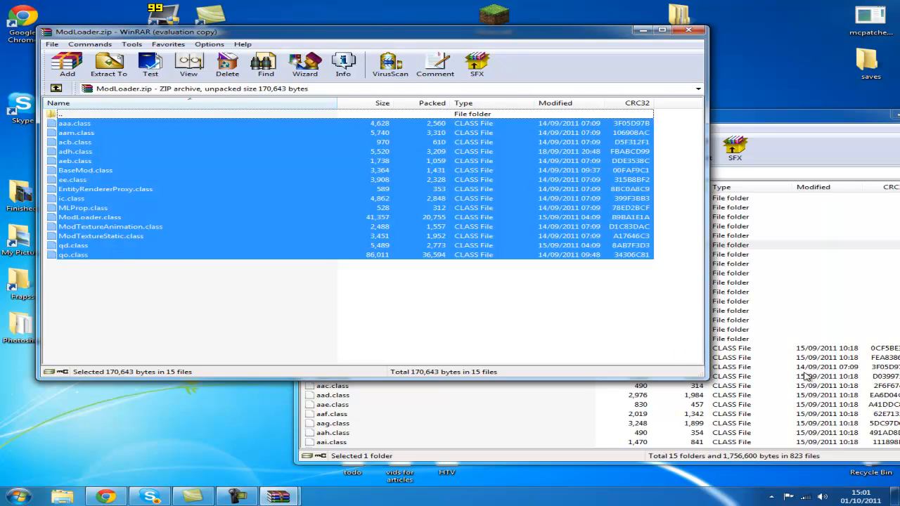
{"action": "mouse_move", "coordinate": [767, 124]}
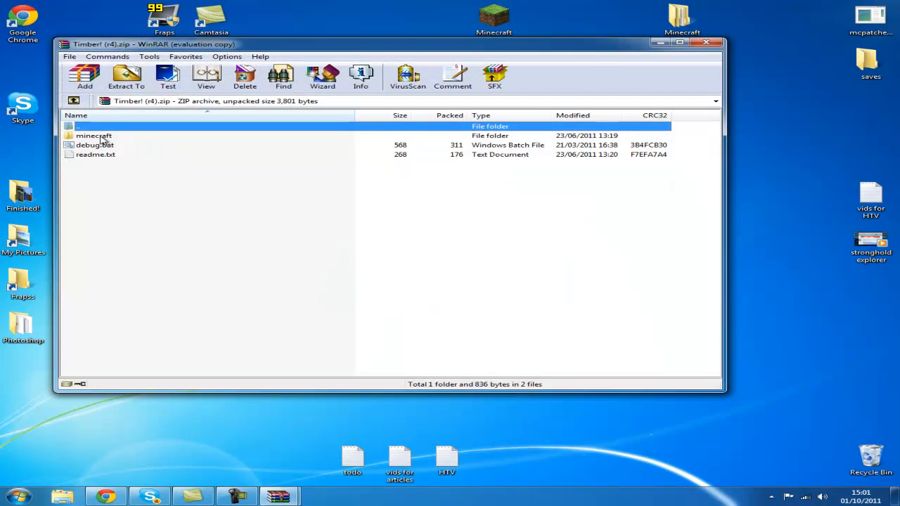
Step: Select BlockTree.class and mod_Timber.class from the Timber zip's minecraft folder for minecraft.jar, then return to the desktop launcher
{"action": "double_click", "coordinate": [93, 135]}
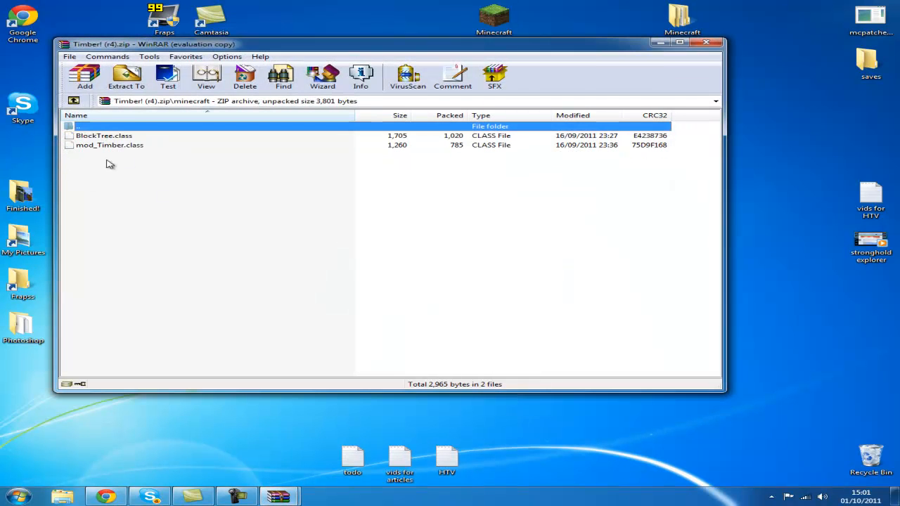
{"action": "mouse_move", "coordinate": [279, 496]}
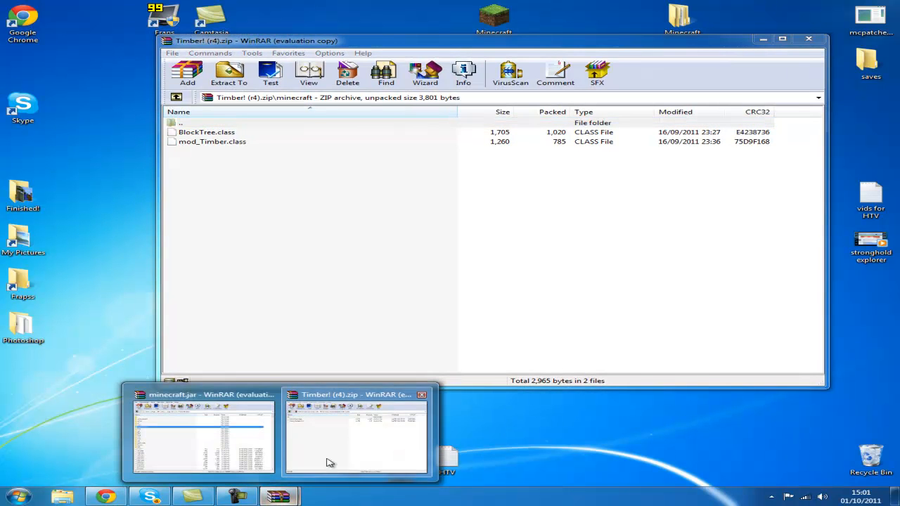
{"action": "left_click", "coordinate": [203, 429]}
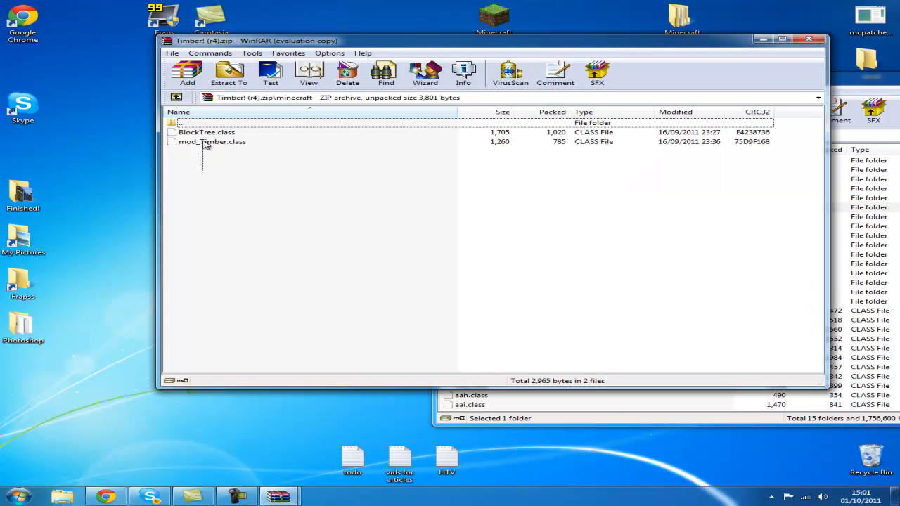
{"action": "key", "text": "Ctrl+A"}
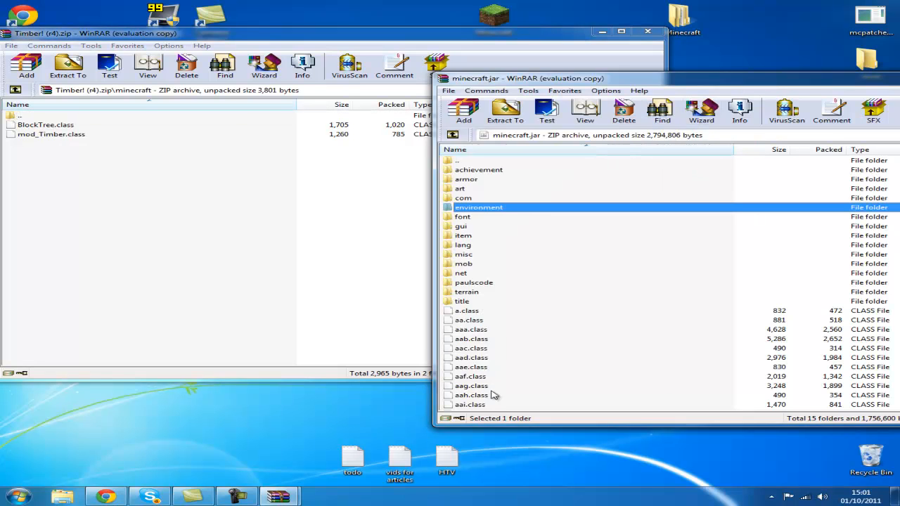
{"action": "mouse_move", "coordinate": [397, 242]}
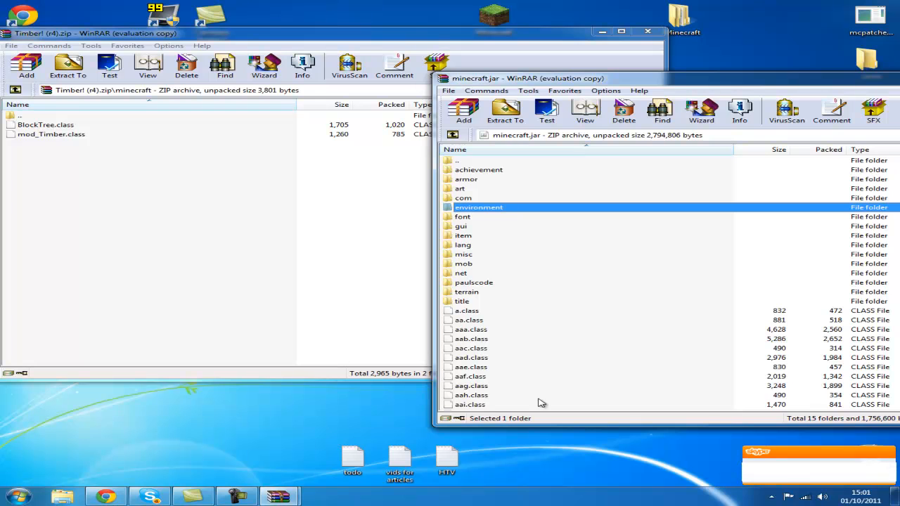
{"action": "mouse_move", "coordinate": [608, 262]}
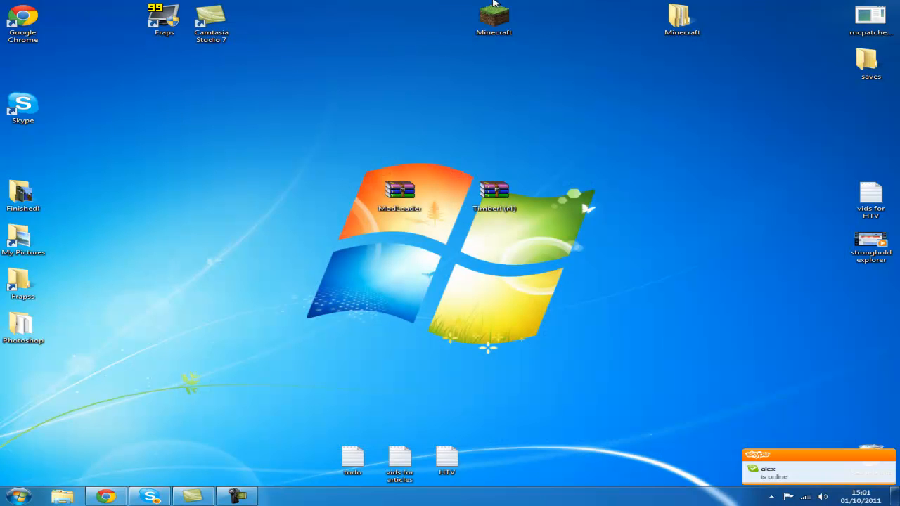
{"action": "left_click", "coordinate": [493, 20]}
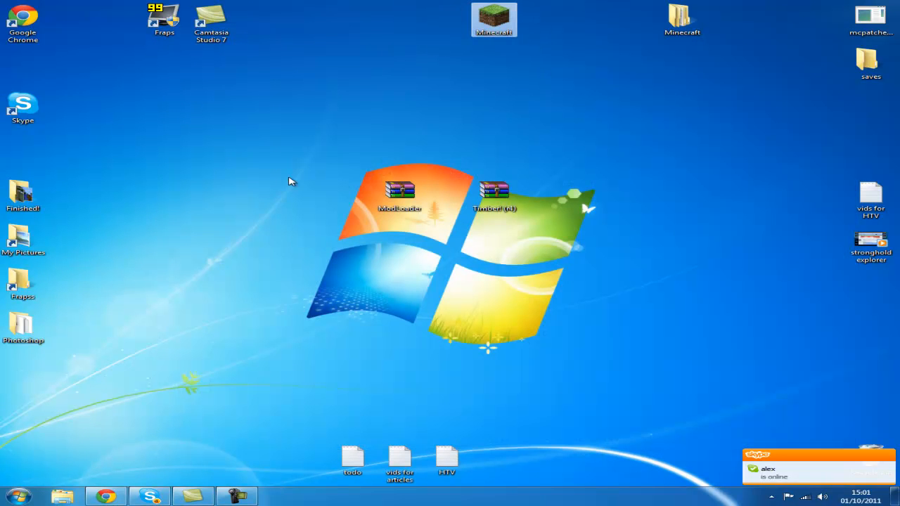